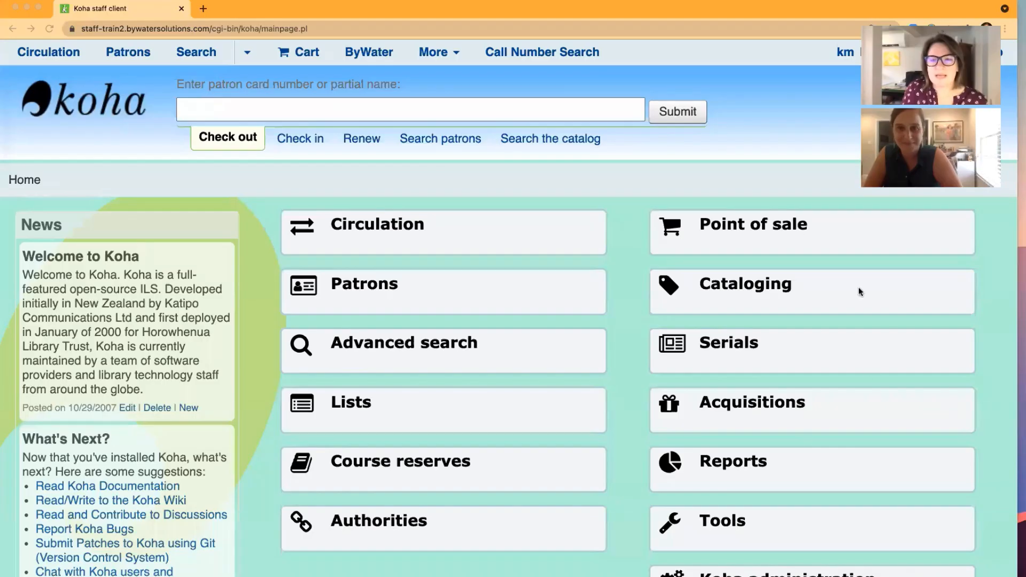
{"action": "mouse_move", "coordinate": [440, 177]}
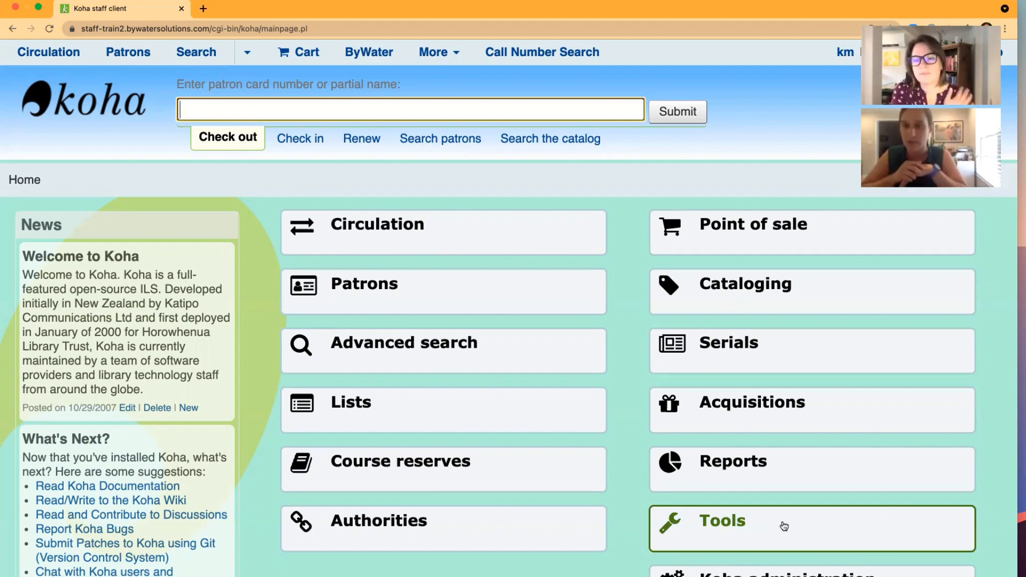
Go to the Tools page from the Koha staff client home page.
{"action": "left_click", "coordinate": [785, 520]}
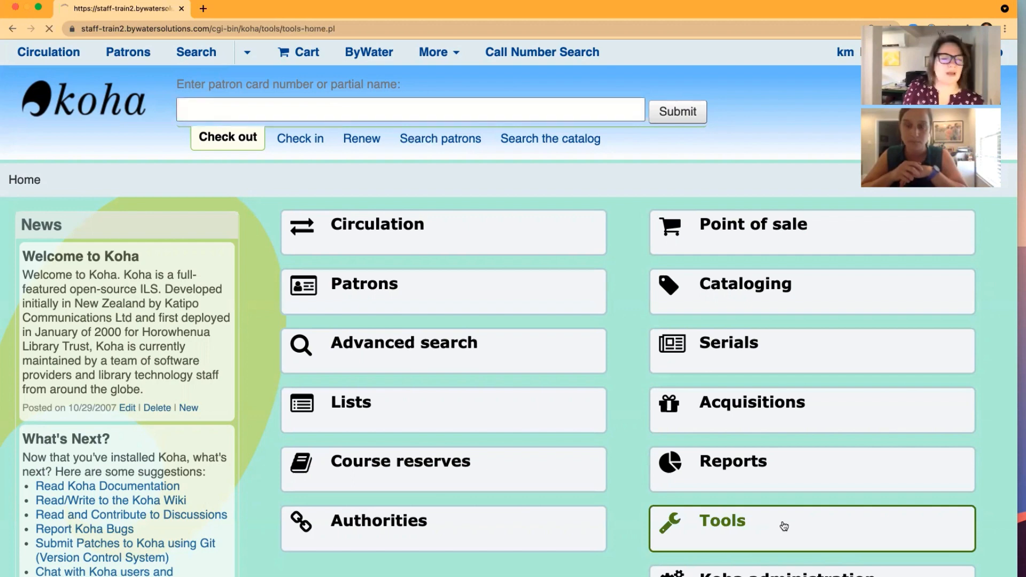
{"action": "left_click", "coordinate": [721, 520]}
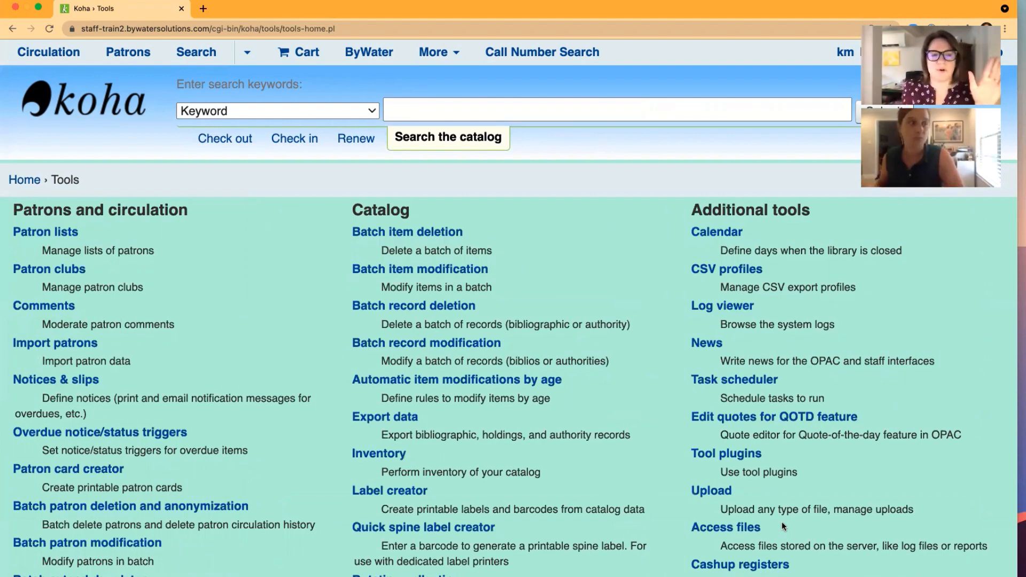
{"action": "mouse_move", "coordinate": [100, 432]}
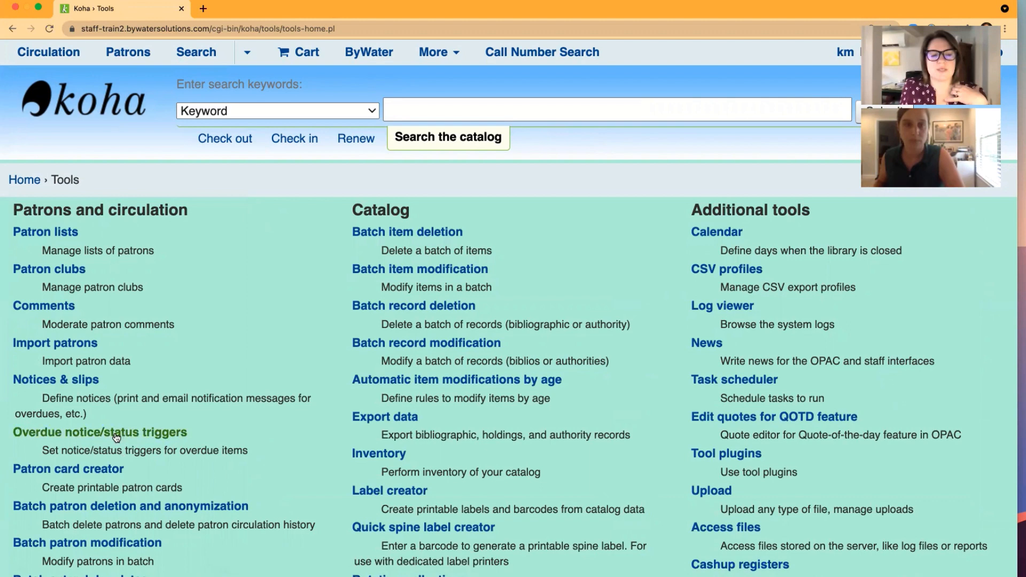
Open Overdue notice/status triggers and keep the Default library selected.
{"action": "left_click", "coordinate": [99, 432]}
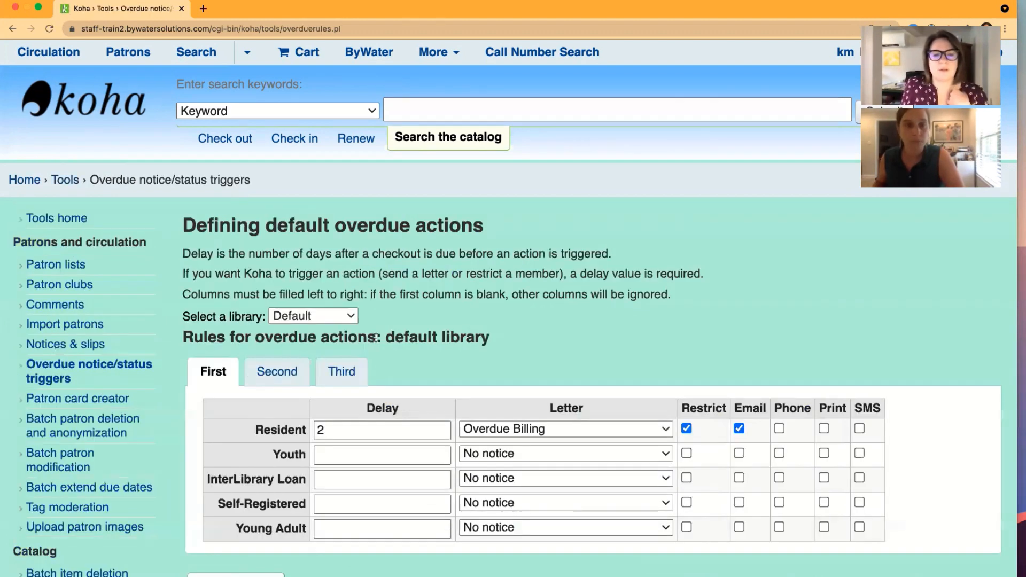
{"action": "mouse_move", "coordinate": [461, 311]}
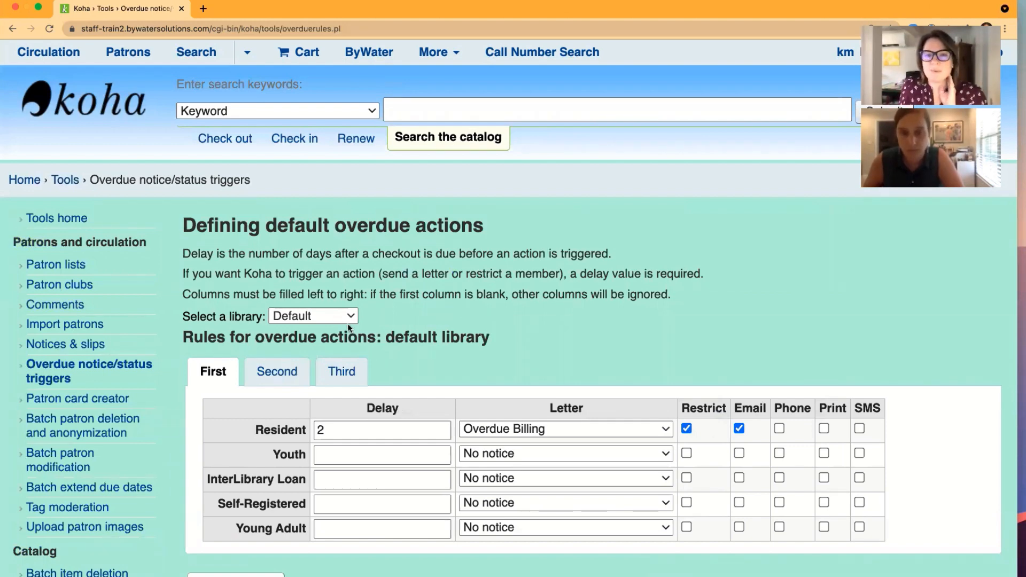
{"action": "left_click", "coordinate": [313, 316]}
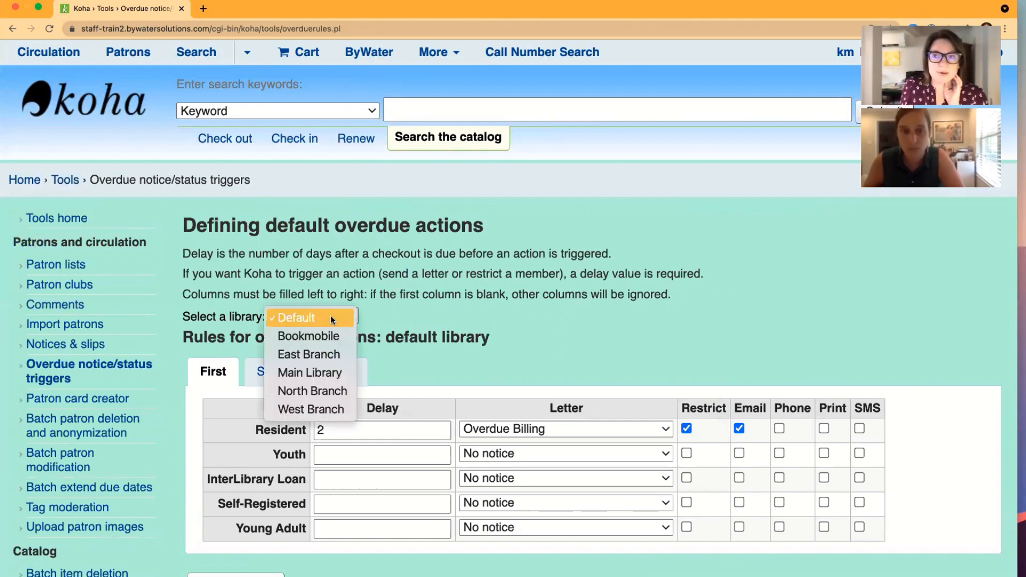
{"action": "mouse_move", "coordinate": [417, 318]}
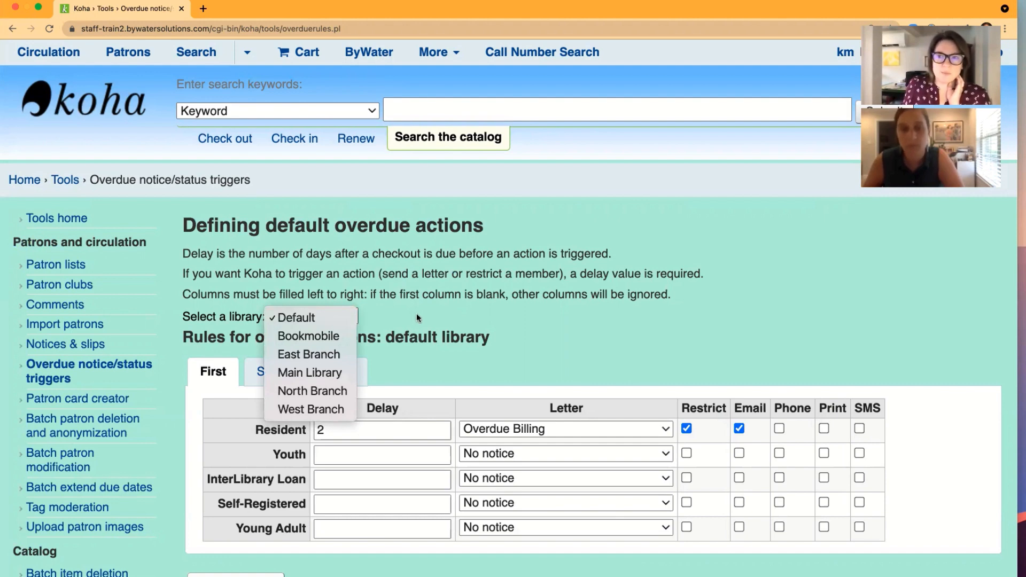
{"action": "left_click", "coordinate": [313, 316]}
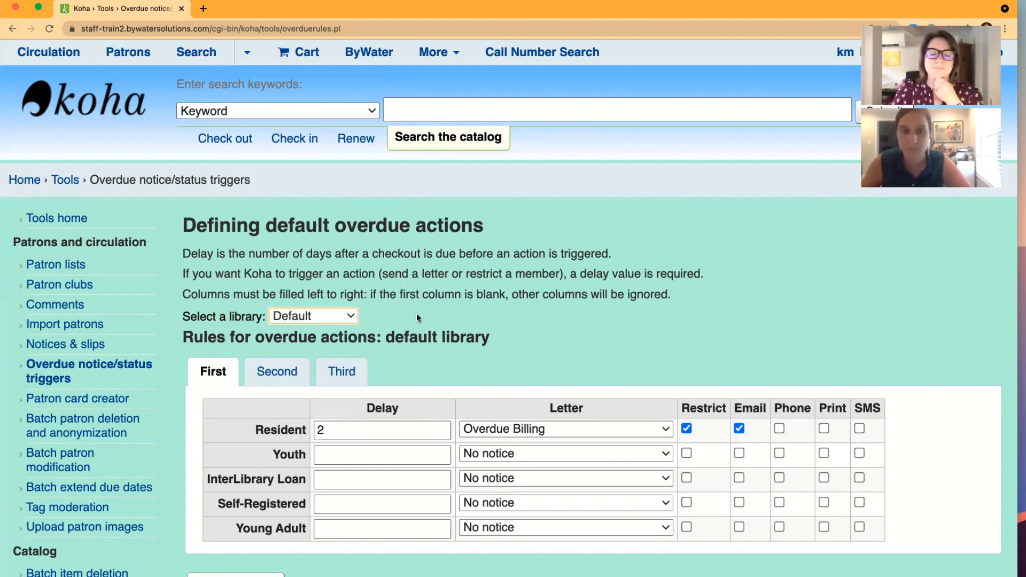
{"action": "scroll", "scroll_direction": "down", "scroll_amount": 3}
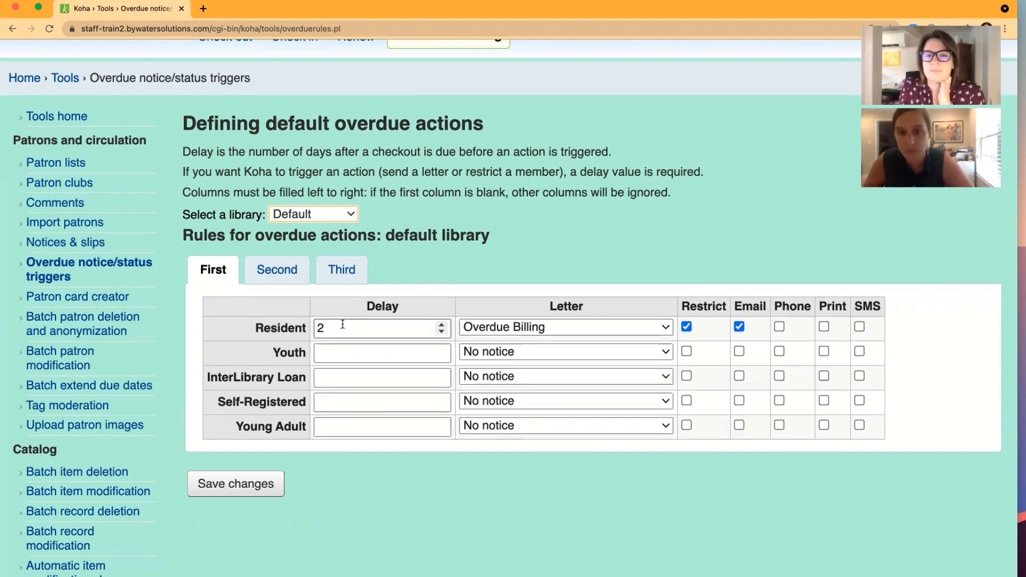
Set the Resident first-trigger letter to Overdue Notice and untick Restrict.
{"action": "left_click", "coordinate": [563, 327]}
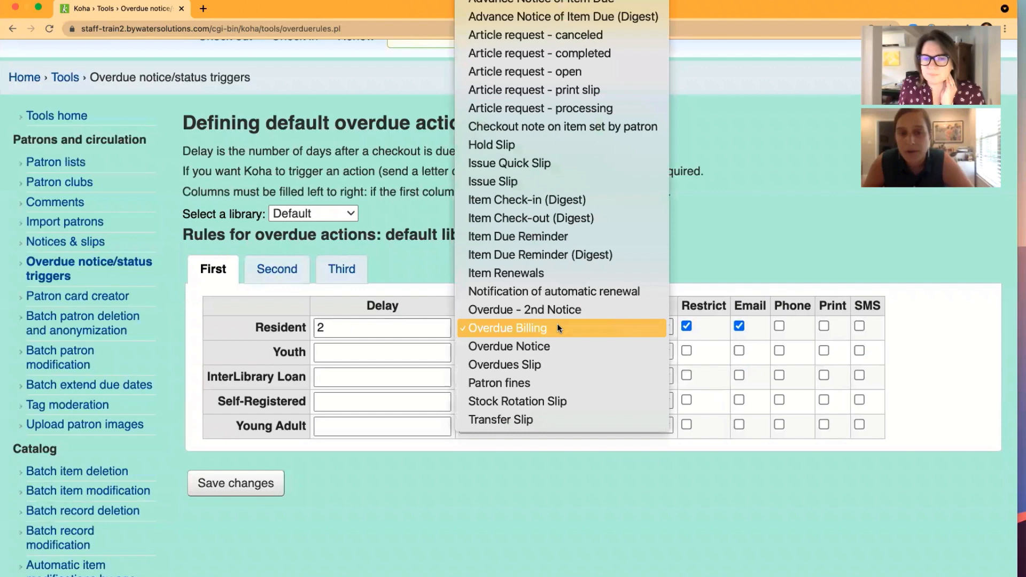
{"action": "mouse_move", "coordinate": [559, 254]}
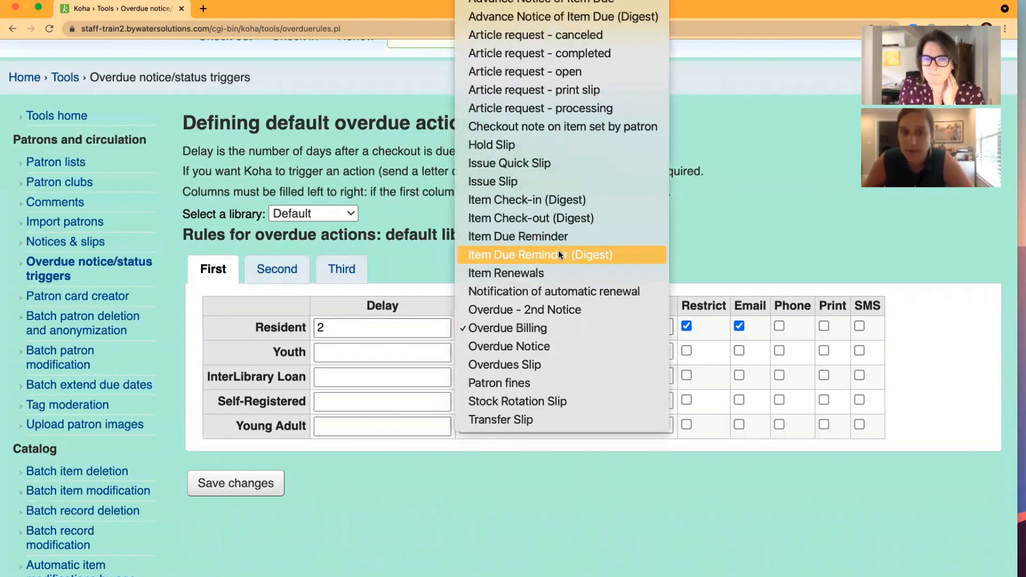
{"action": "mouse_move", "coordinate": [517, 401]}
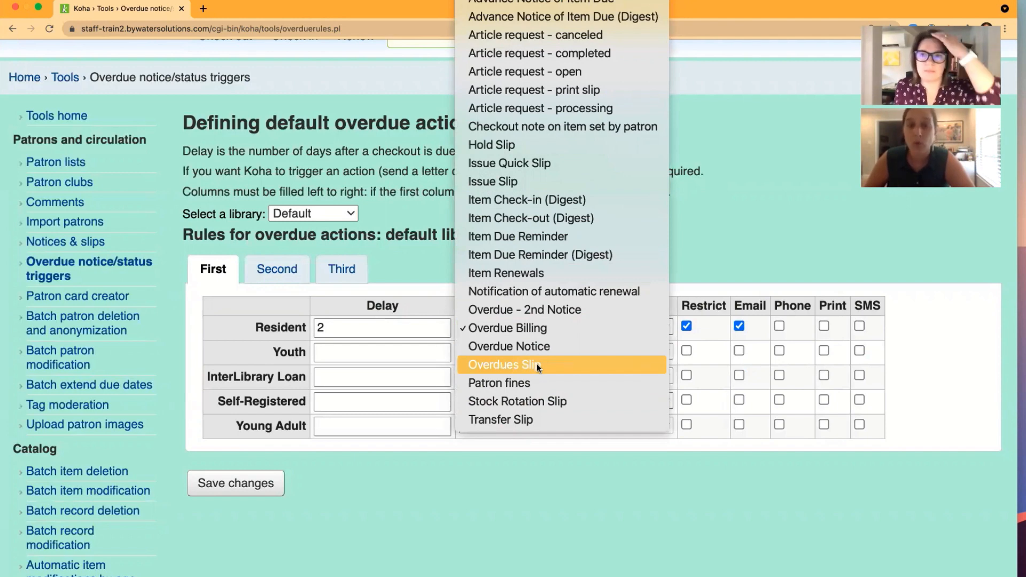
{"action": "mouse_move", "coordinate": [645, 246]}
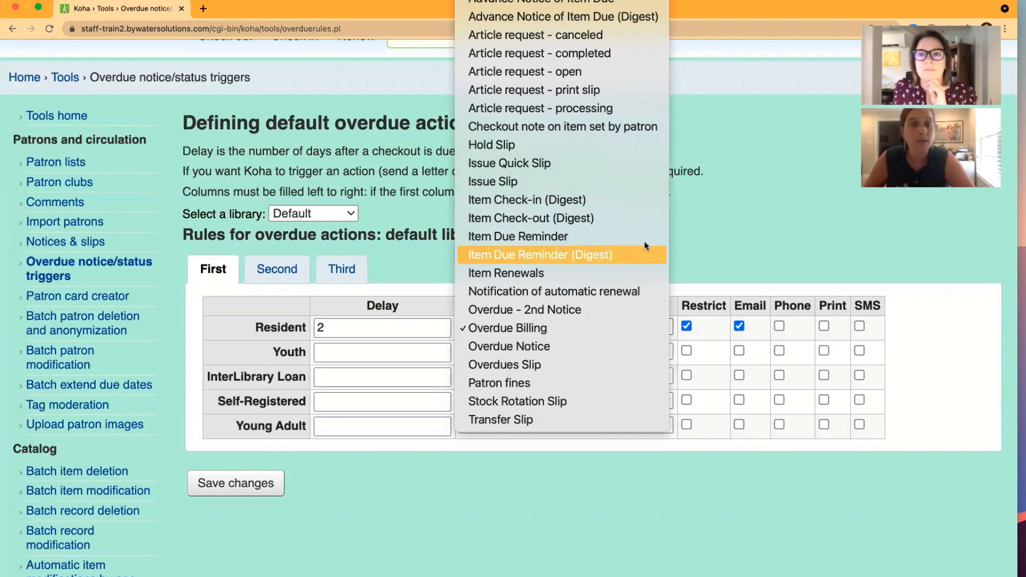
{"action": "mouse_move", "coordinate": [550, 350]}
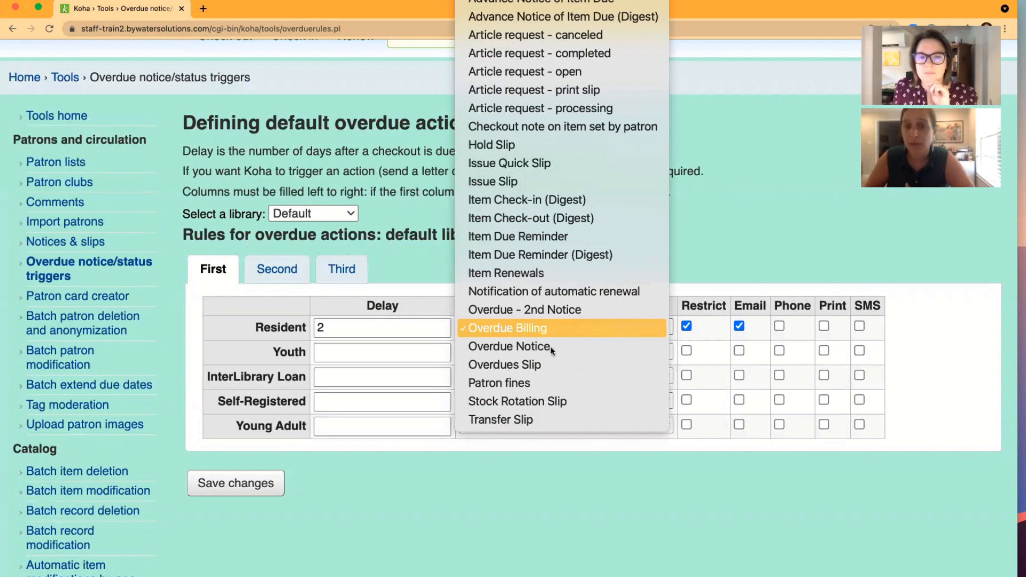
{"action": "left_click", "coordinate": [507, 327]}
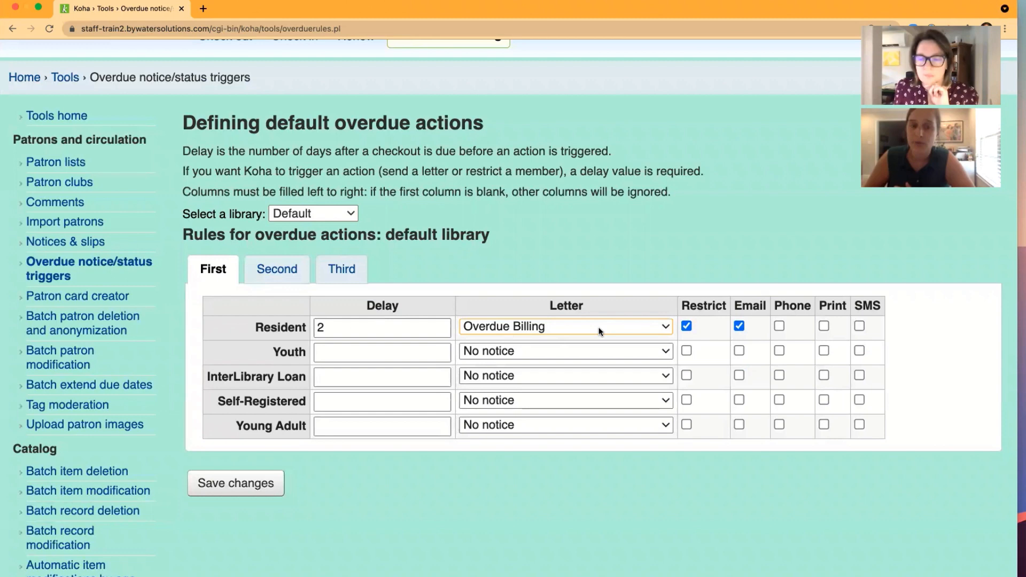
{"action": "left_click", "coordinate": [564, 326]}
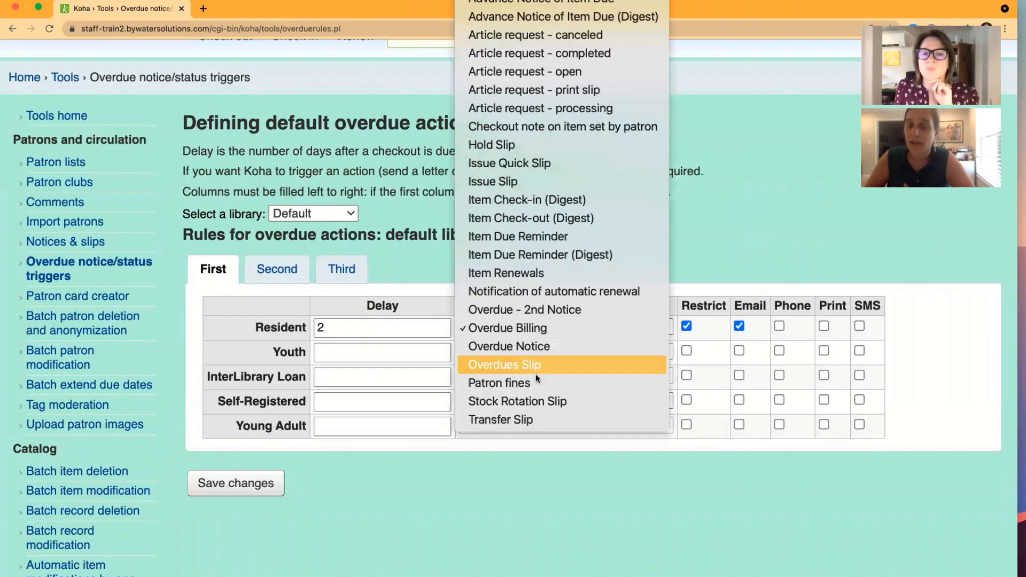
{"action": "mouse_move", "coordinate": [510, 346]}
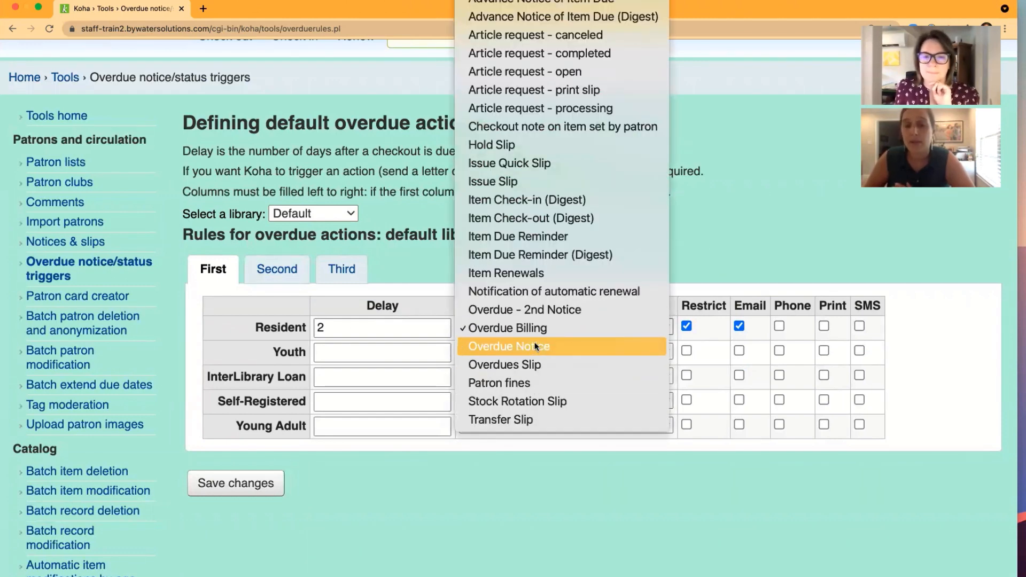
{"action": "left_click", "coordinate": [508, 347]}
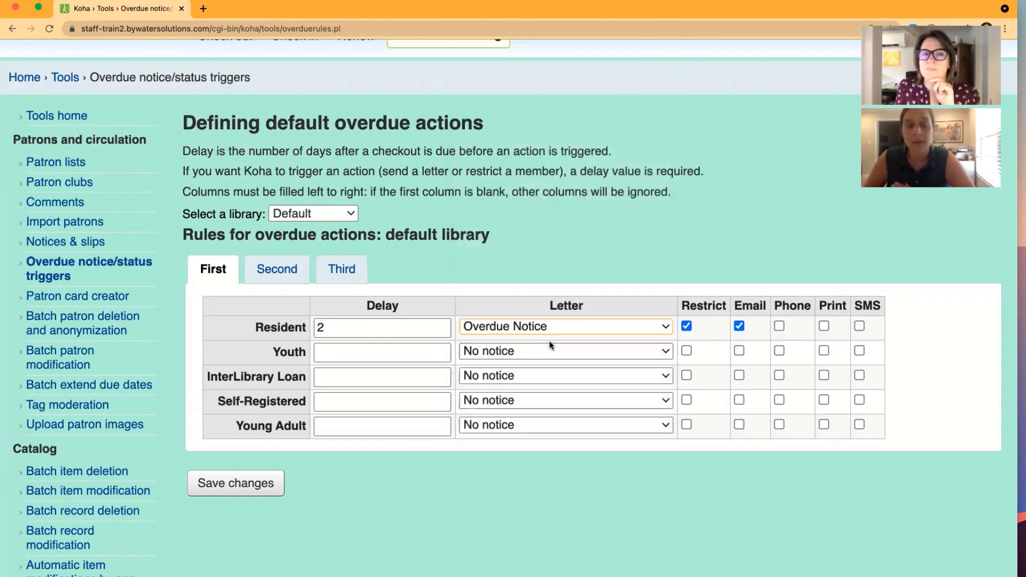
{"action": "left_click", "coordinate": [686, 326]}
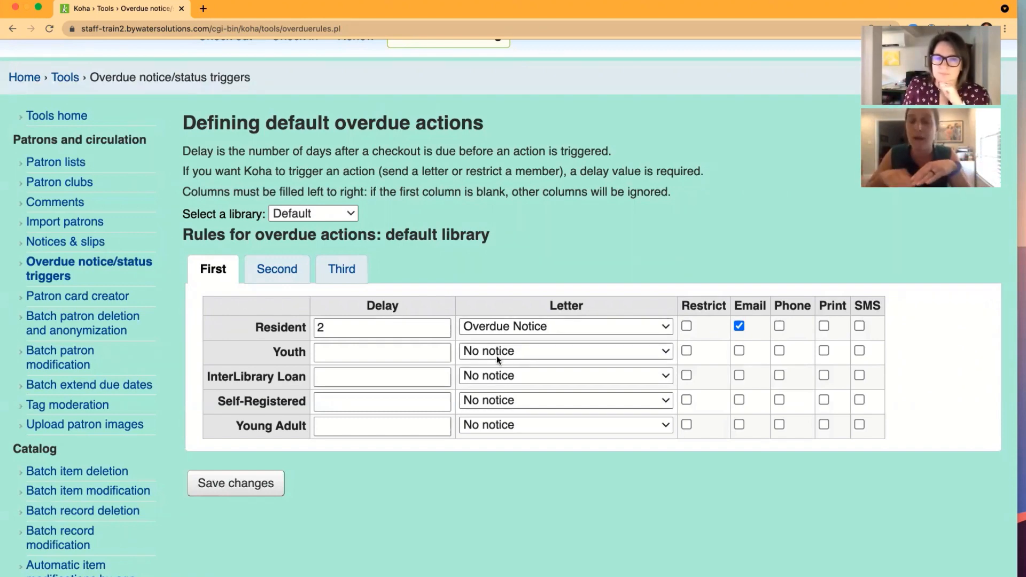
{"action": "mouse_move", "coordinate": [512, 409]}
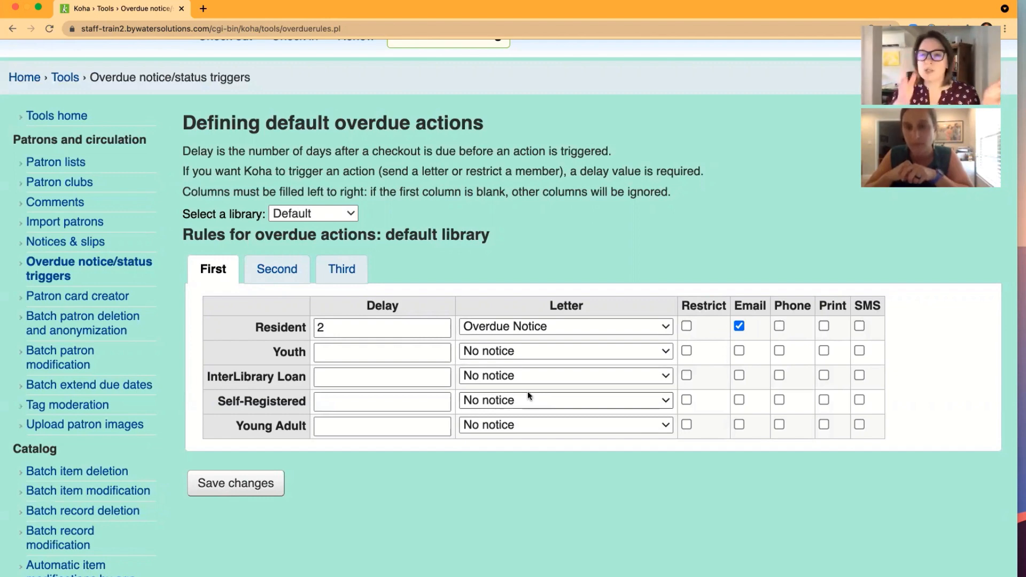
{"action": "left_click", "coordinate": [564, 400]}
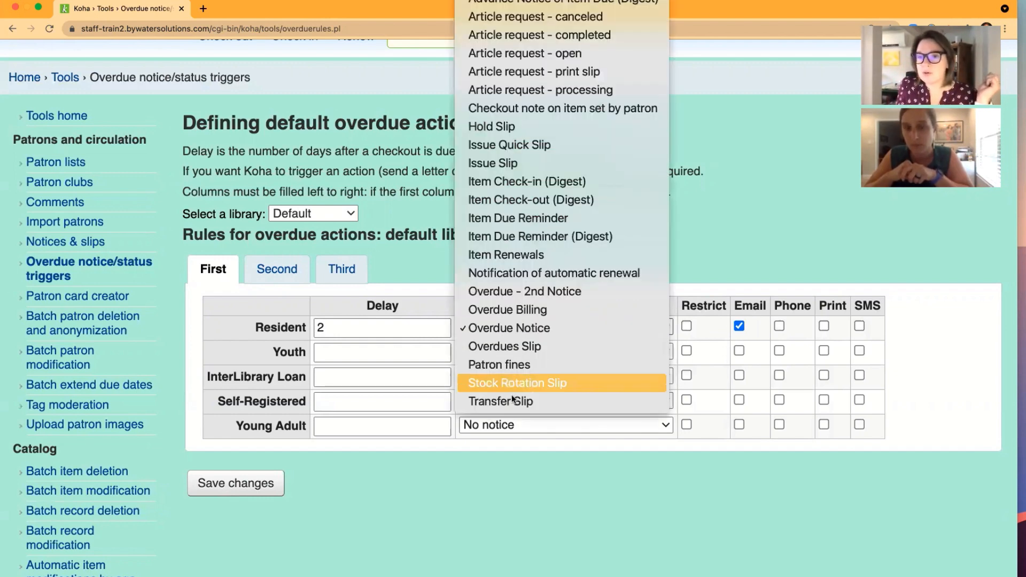
{"action": "mouse_move", "coordinate": [507, 310]}
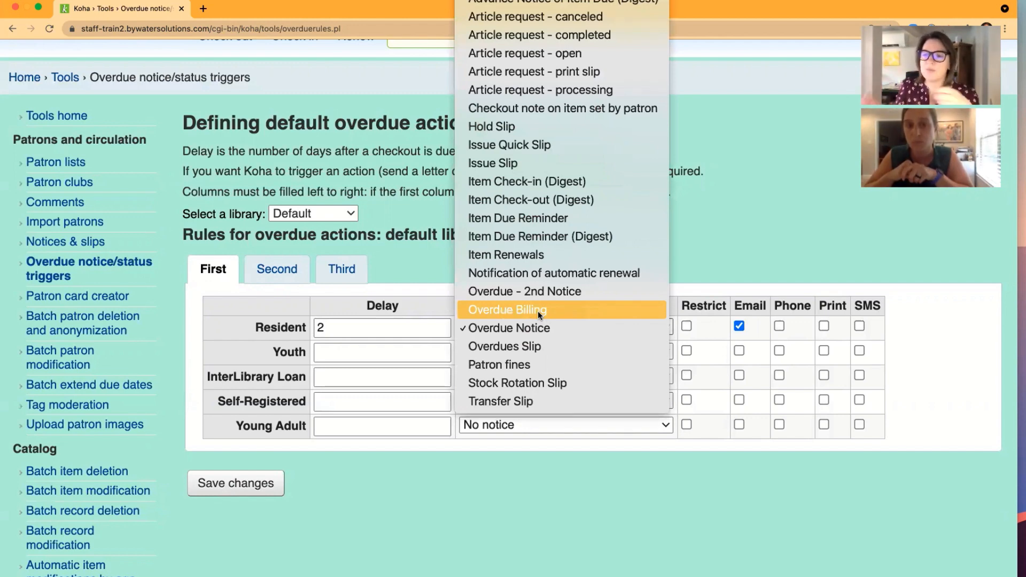
{"action": "left_click", "coordinate": [509, 328]}
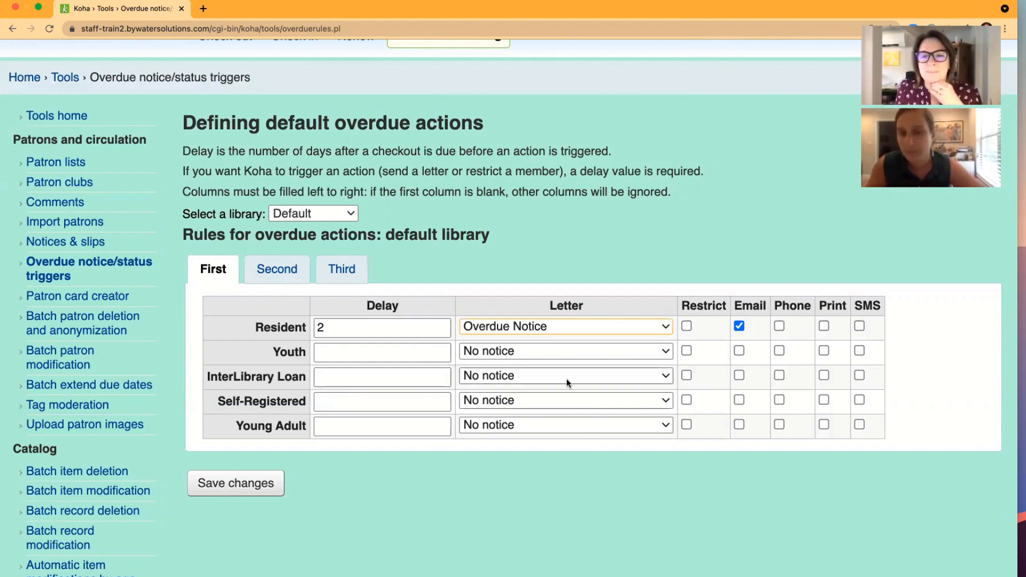
Tick Restrict again for the Residents' first overdue trigger.
{"action": "scroll", "scroll_direction": "up", "scroll_amount": 3}
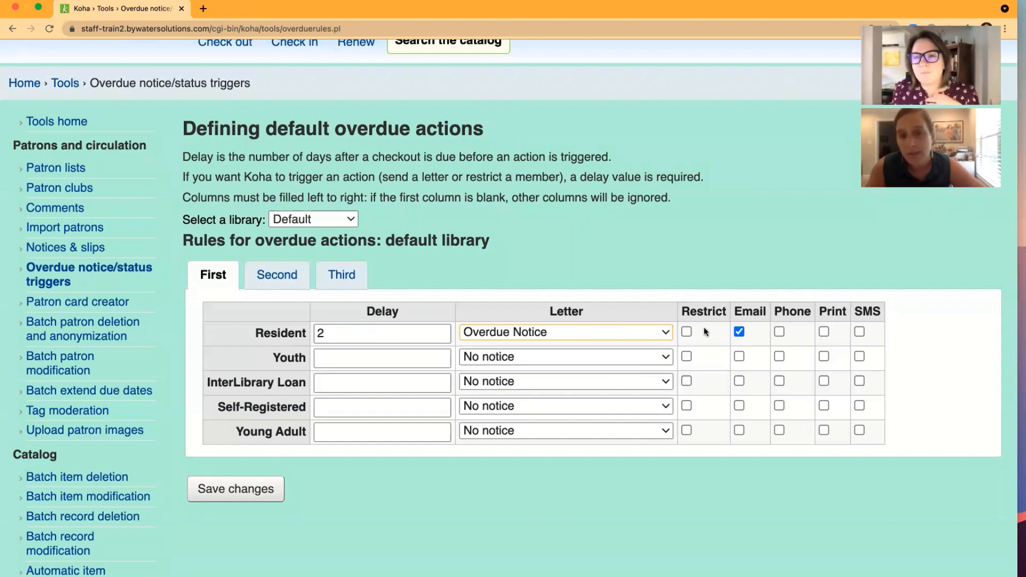
{"action": "mouse_move", "coordinate": [904, 326]}
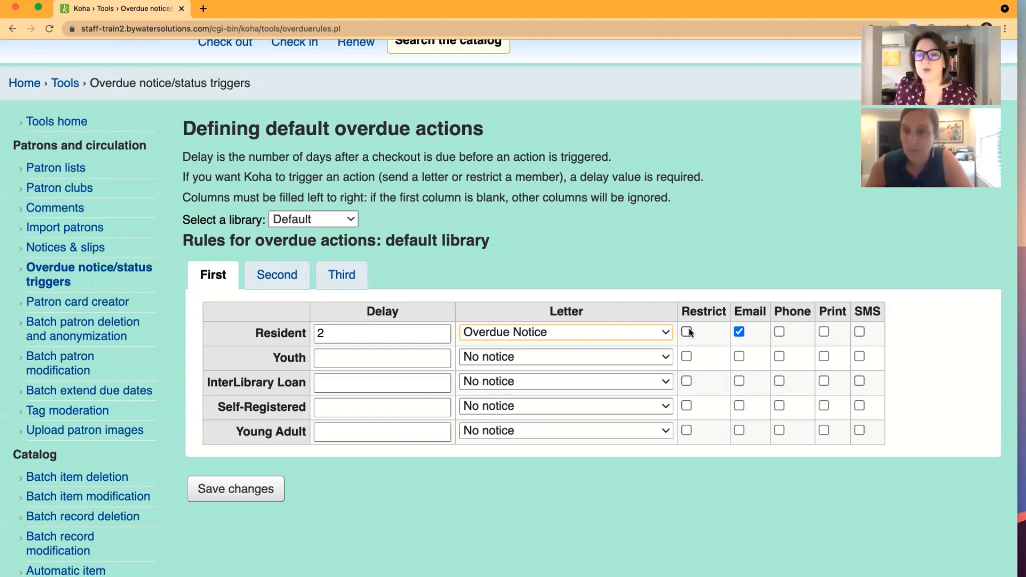
{"action": "left_click", "coordinate": [686, 332]}
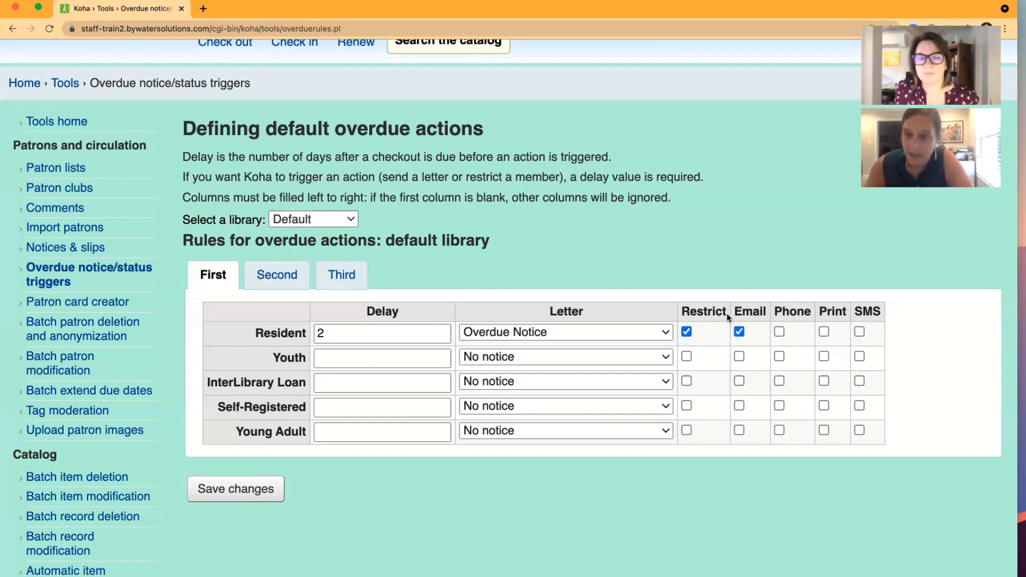
{"action": "mouse_move", "coordinate": [710, 255]}
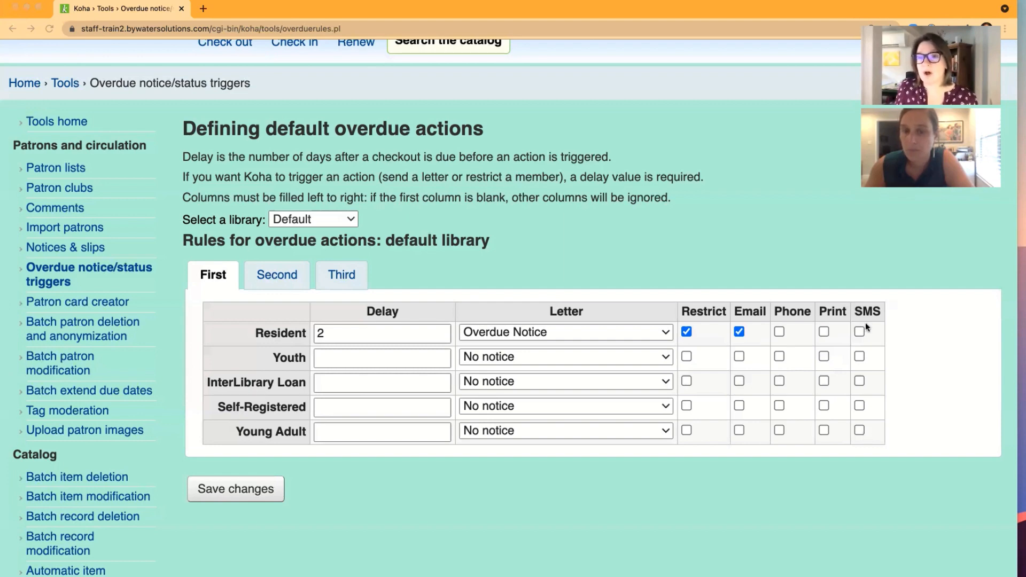
{"action": "mouse_move", "coordinate": [866, 438]}
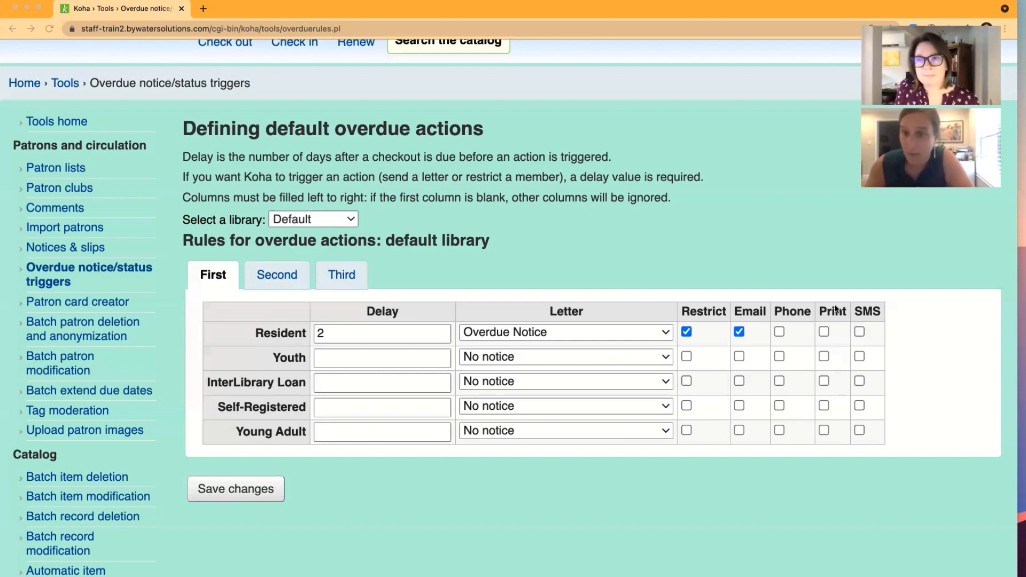
{"action": "mouse_move", "coordinate": [834, 303]}
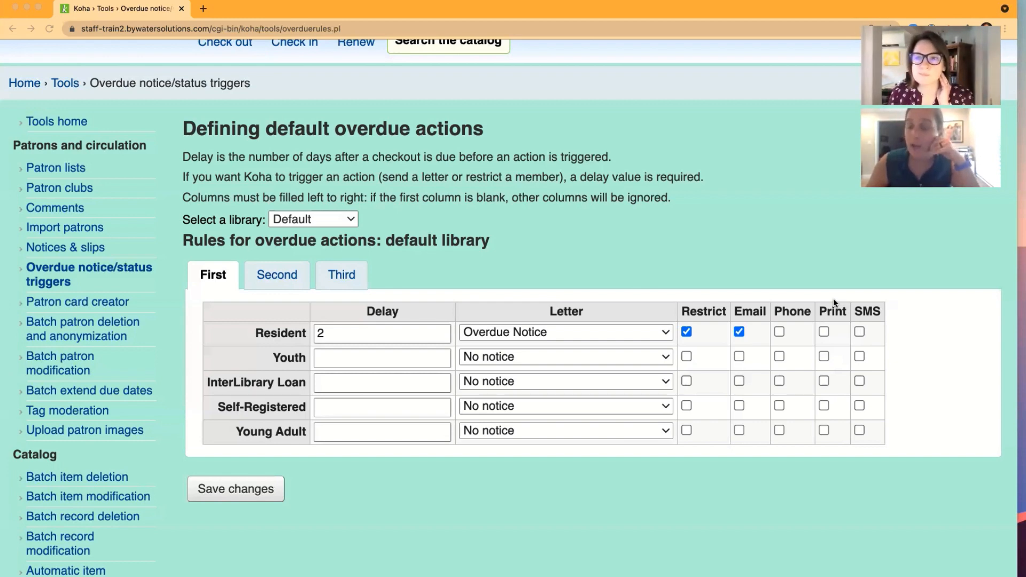
{"action": "mouse_move", "coordinate": [830, 341]}
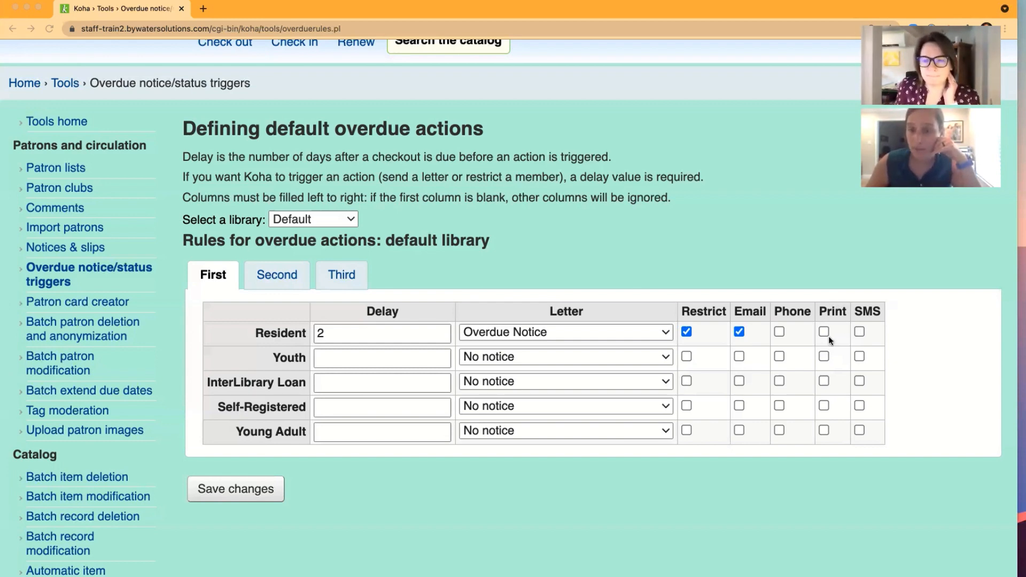
Tick Print for the Resident row on the First trigger tab.
{"action": "left_click", "coordinate": [825, 332]}
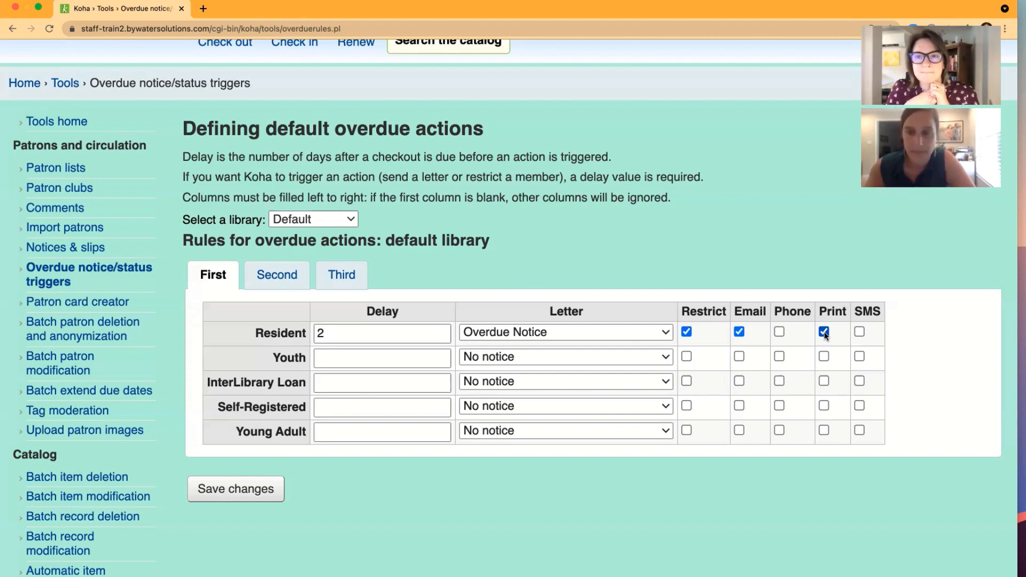
{"action": "left_click", "coordinate": [823, 332]}
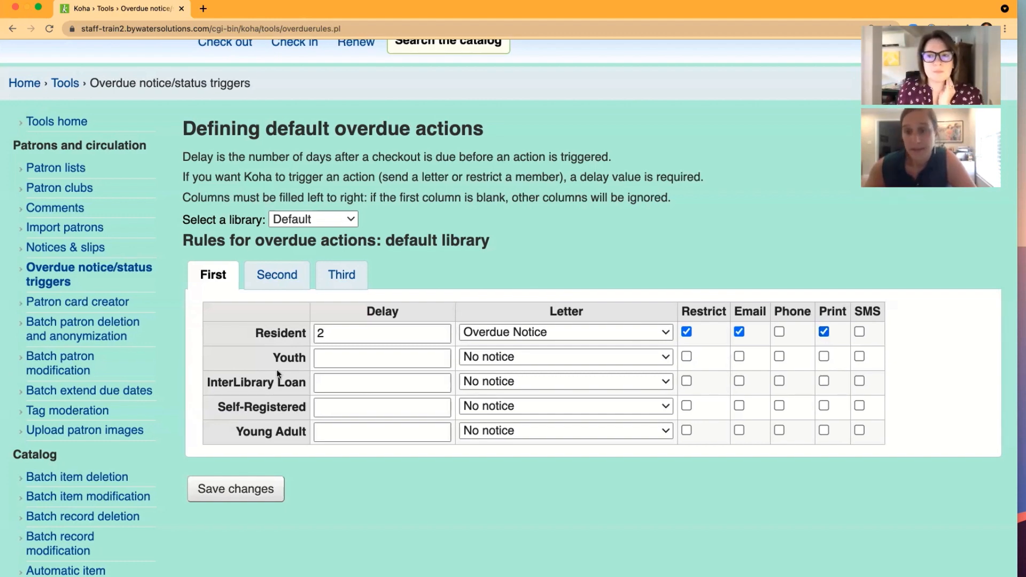
{"action": "mouse_move", "coordinate": [277, 275]}
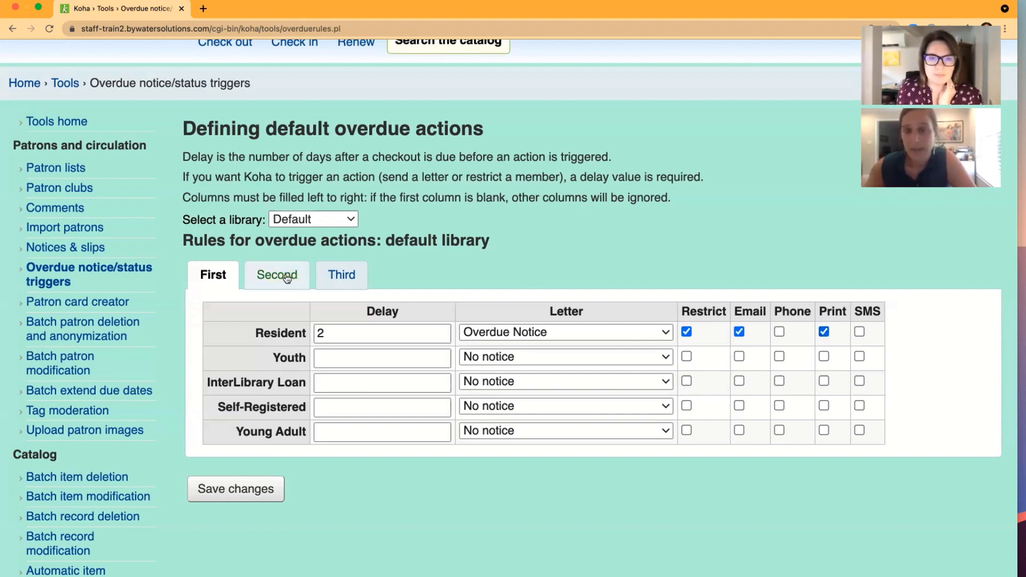
Enter a 15-day Resident delay on the Second trigger tab, then view the Third tab.
{"action": "left_click", "coordinate": [312, 219]}
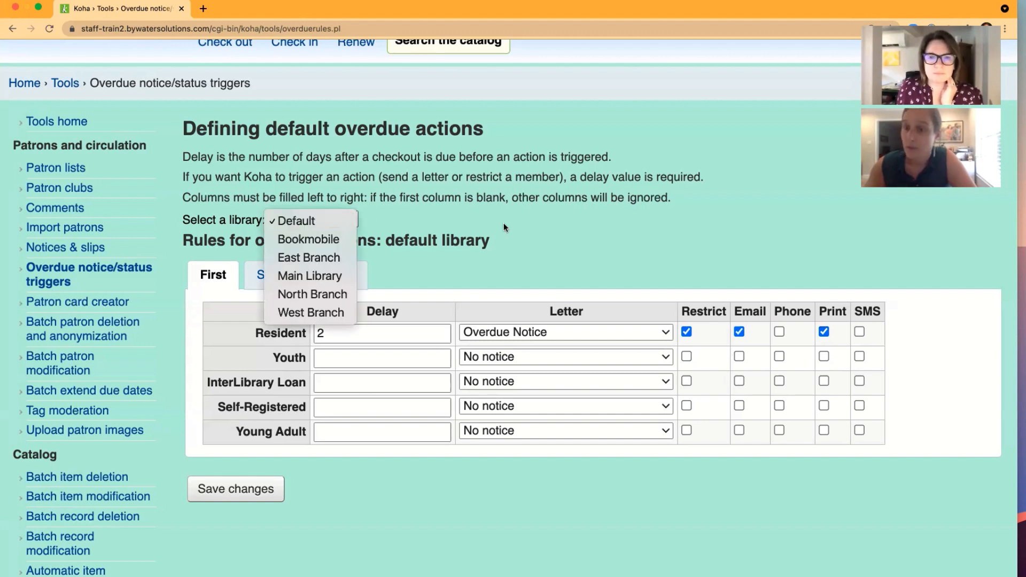
{"action": "left_click", "coordinate": [565, 356]}
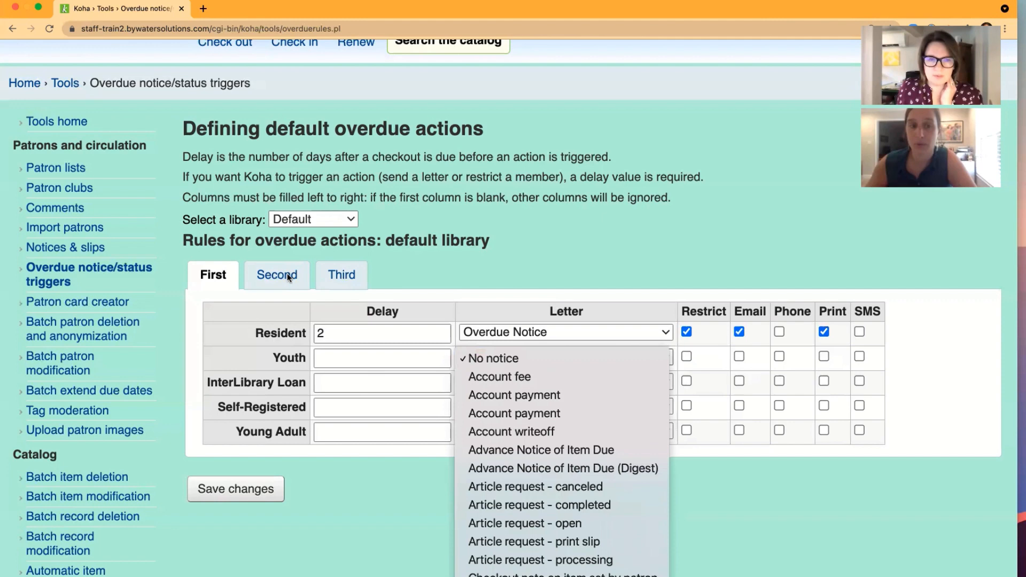
{"action": "left_click", "coordinate": [276, 274]}
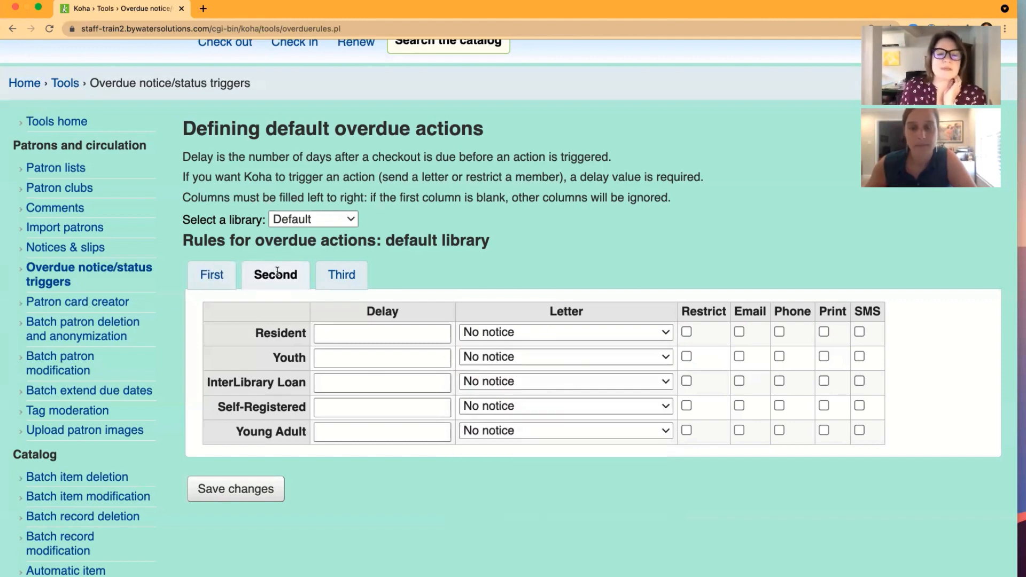
{"action": "left_click", "coordinate": [213, 274]}
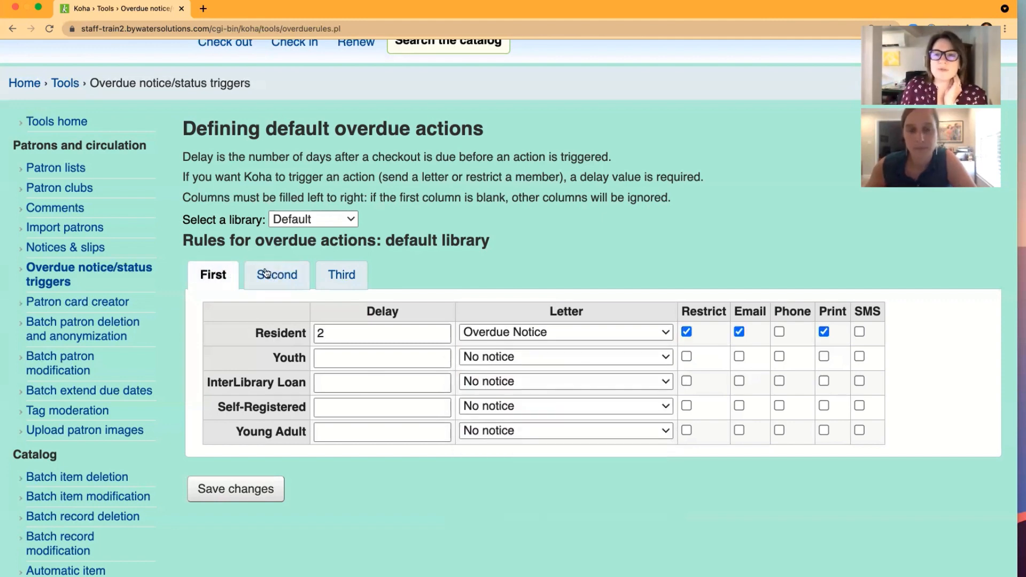
{"action": "left_click", "coordinate": [276, 275]}
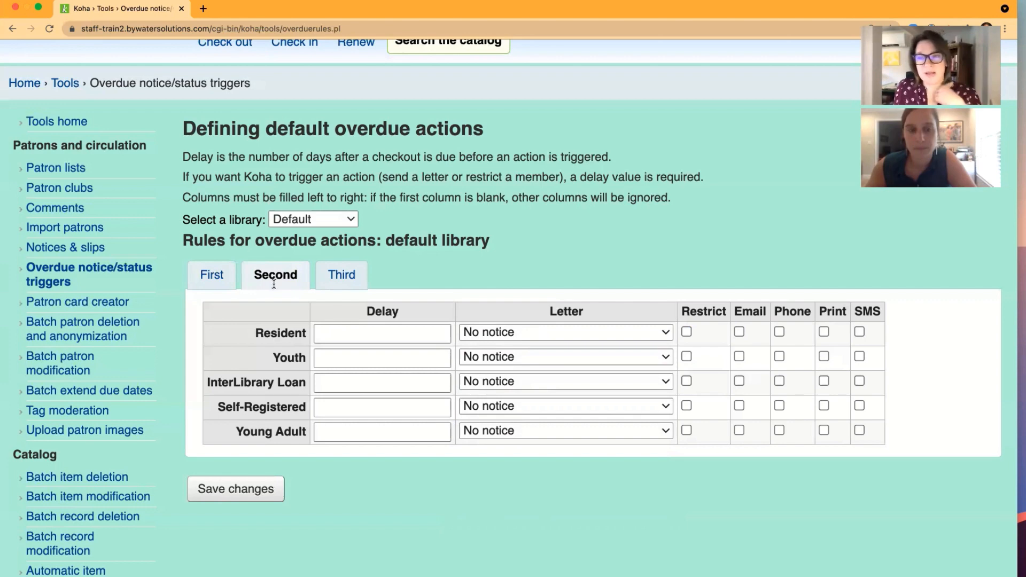
{"action": "type", "text": "1"}
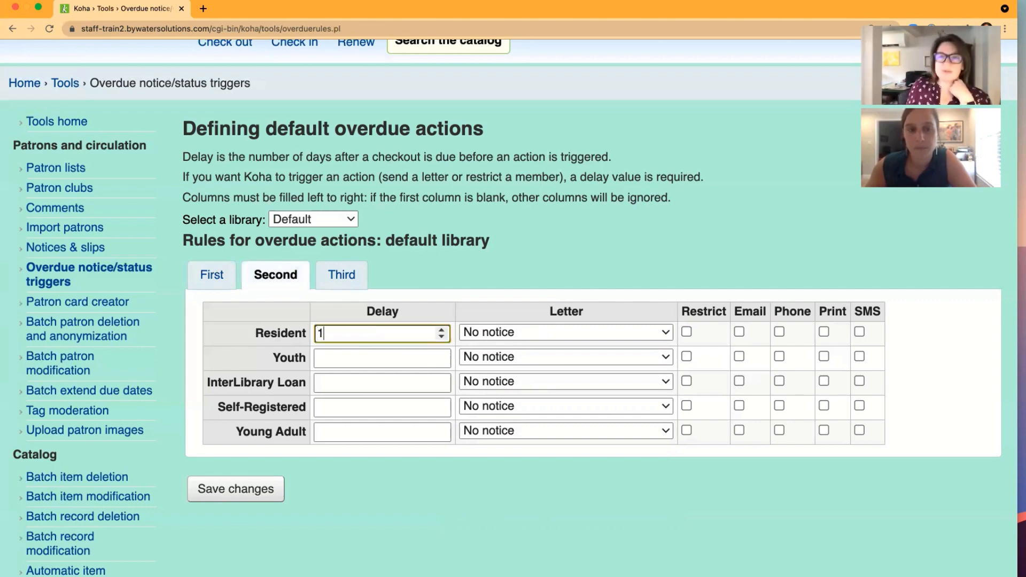
{"action": "type", "text": "5"}
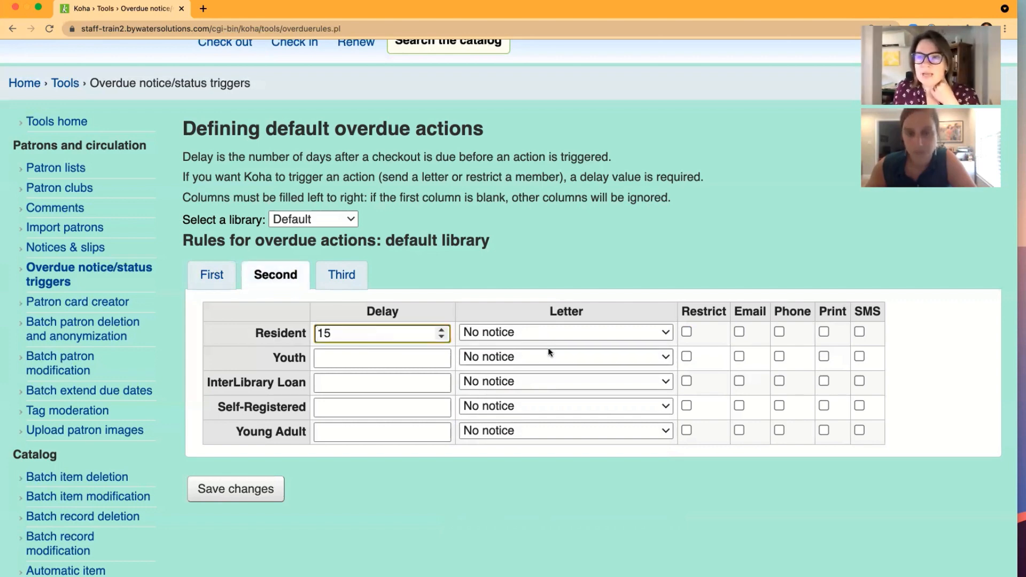
{"action": "left_click", "coordinate": [341, 275]}
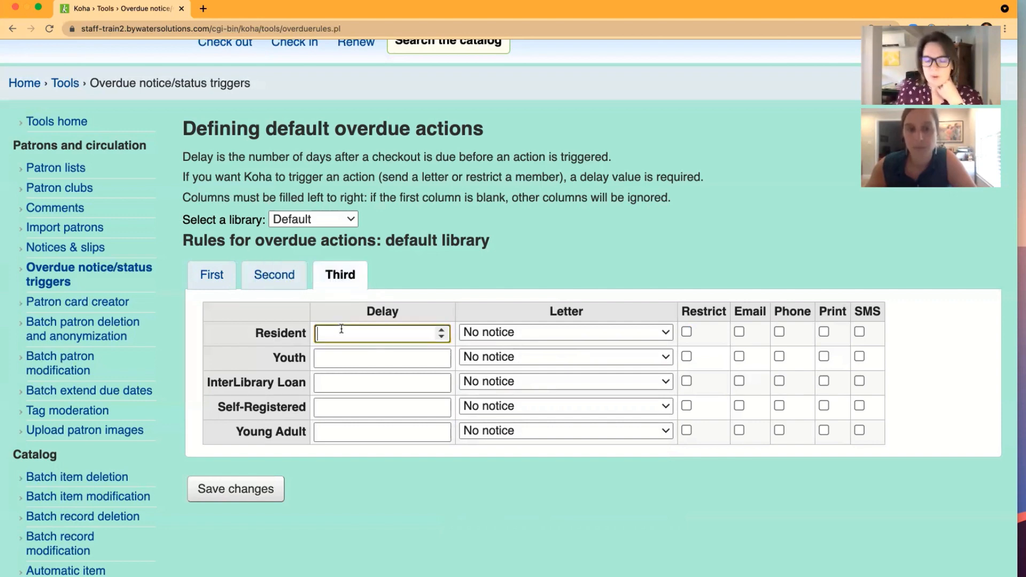
{"action": "type", "text": "45"}
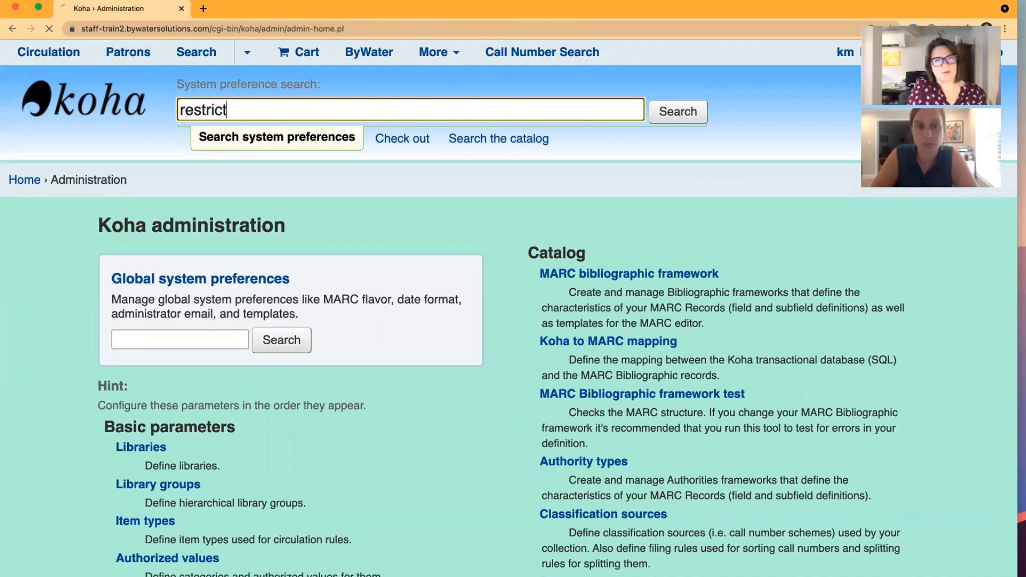
Search preferences for 'restrict' and scroll to AutoRemoveOverduesRestrictions under Circulation.
{"action": "left_click", "coordinate": [678, 111]}
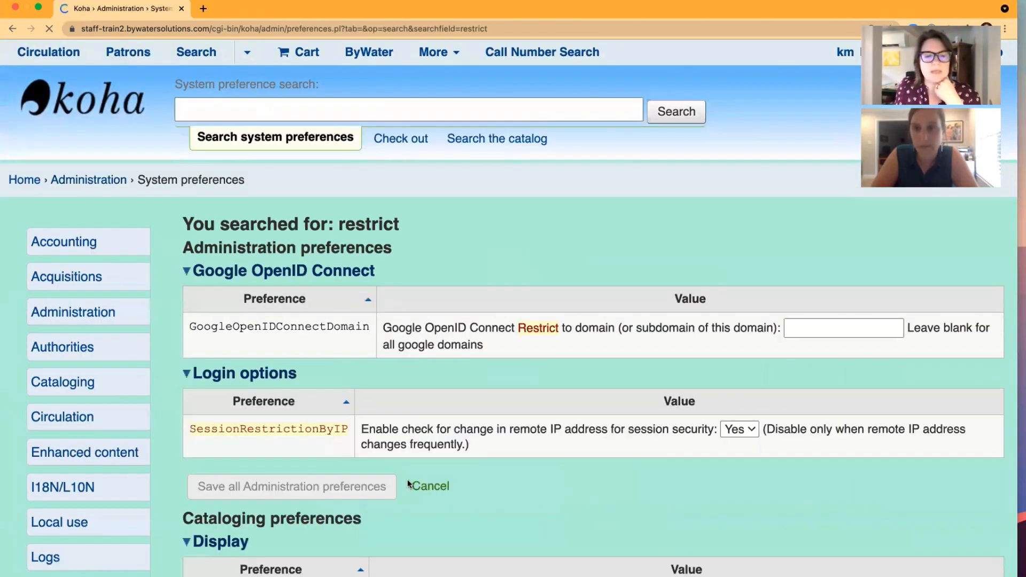
{"action": "scroll", "scroll_direction": "down", "scroll_amount": 3}
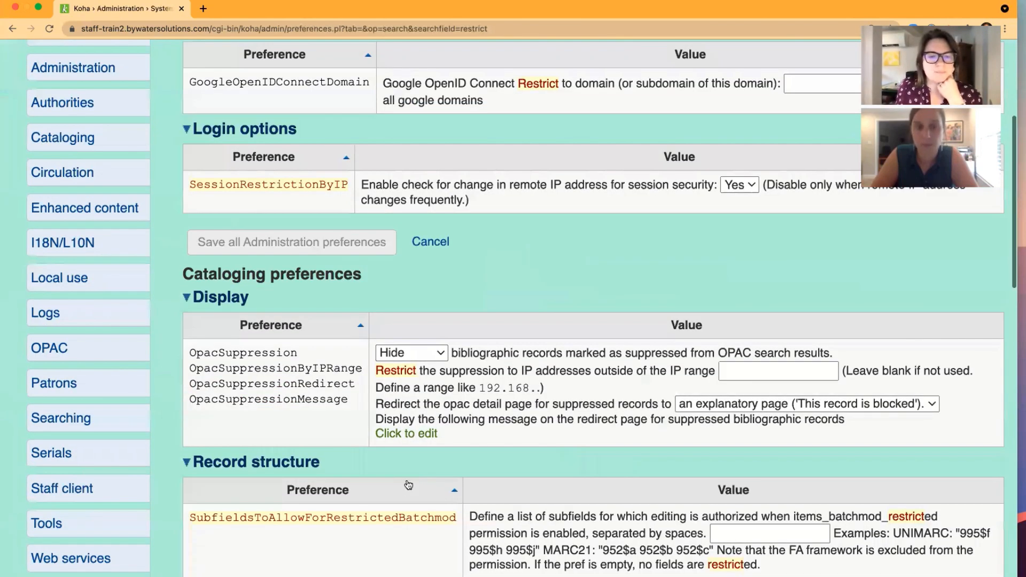
{"action": "scroll", "scroll_direction": "down", "scroll_amount": 3}
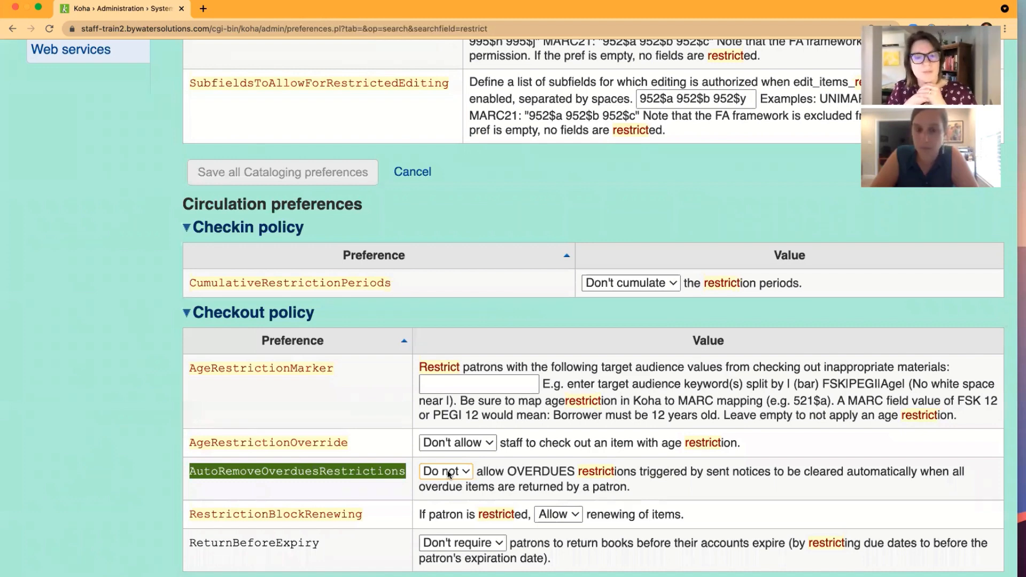
{"action": "left_click", "coordinate": [439, 52]}
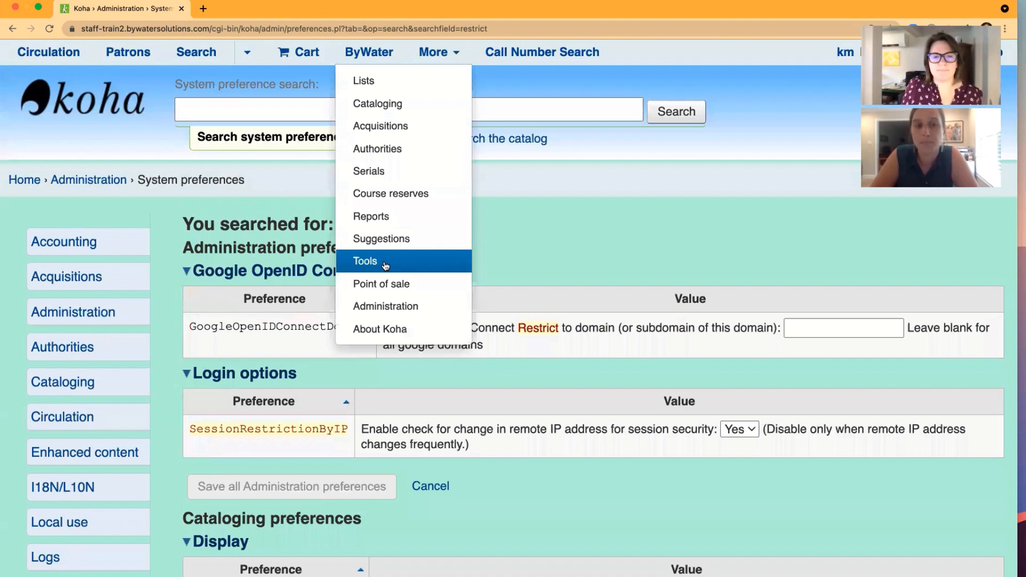
Filter Notices & slips by 'odue' and edit the Overdue Notice (ODUE) template.
{"action": "left_click", "coordinate": [365, 260]}
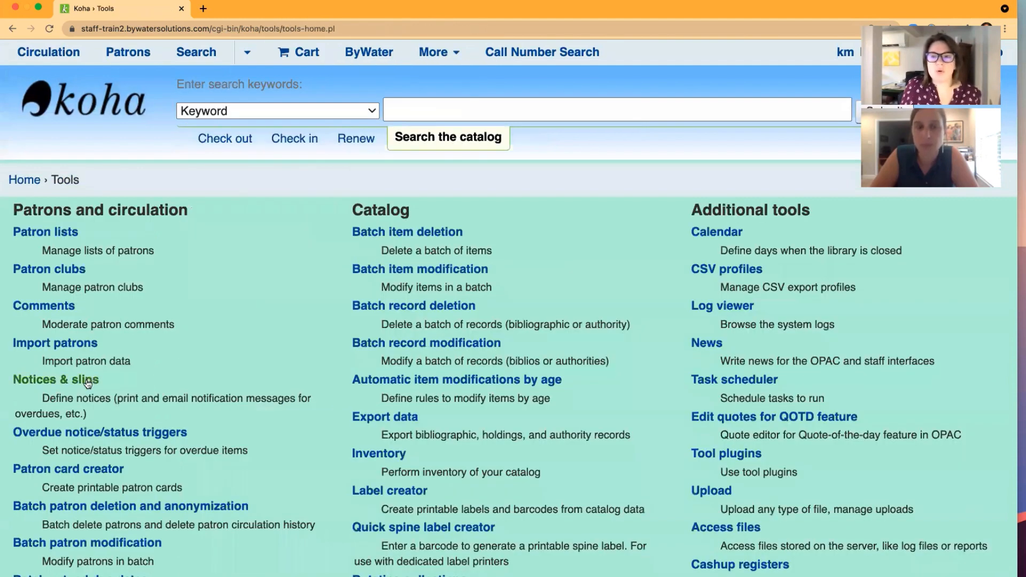
{"action": "left_click", "coordinate": [56, 379]}
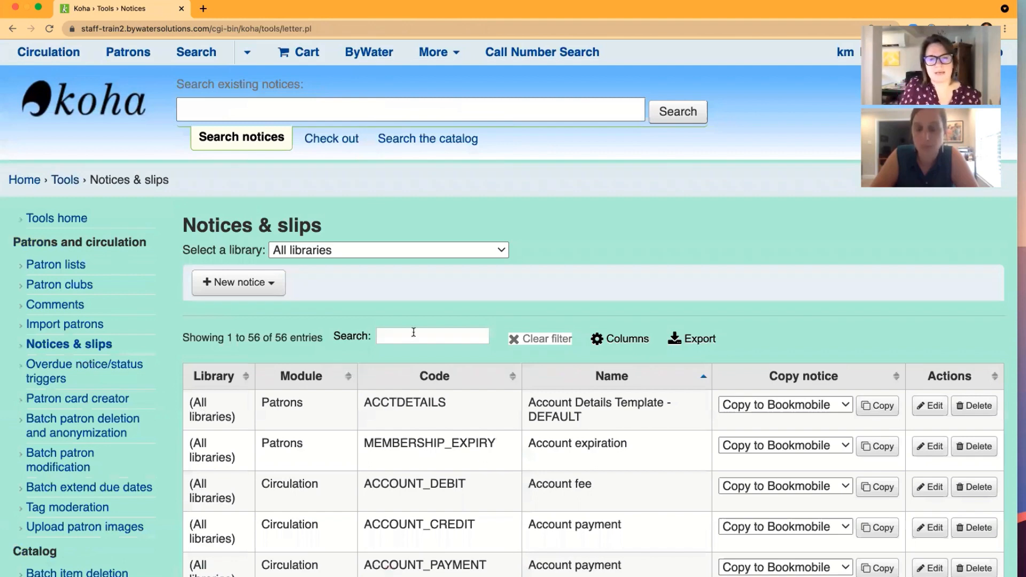
{"action": "type", "text": "odue"}
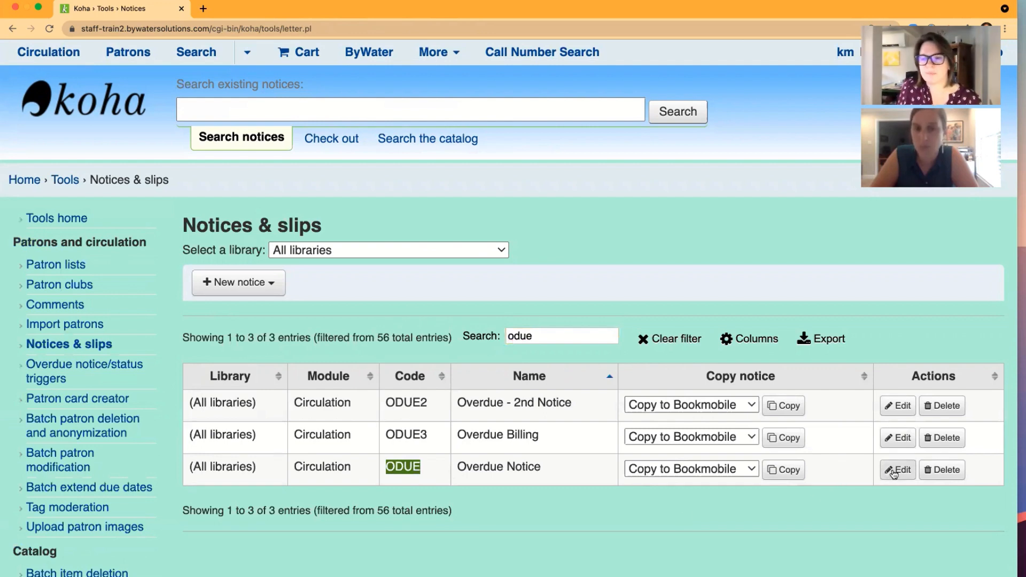
{"action": "left_click", "coordinate": [896, 469]}
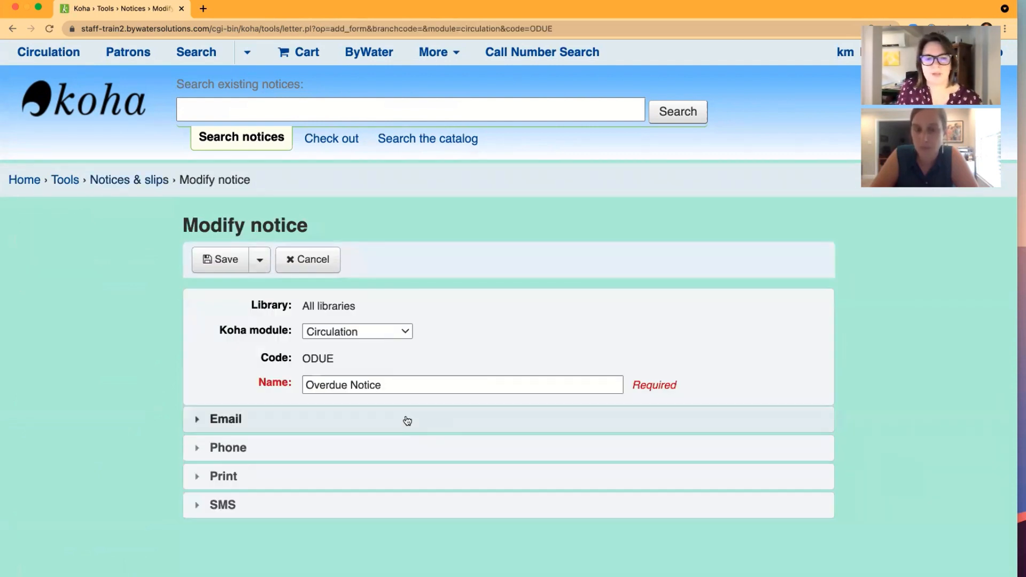
{"action": "mouse_move", "coordinate": [274, 492]}
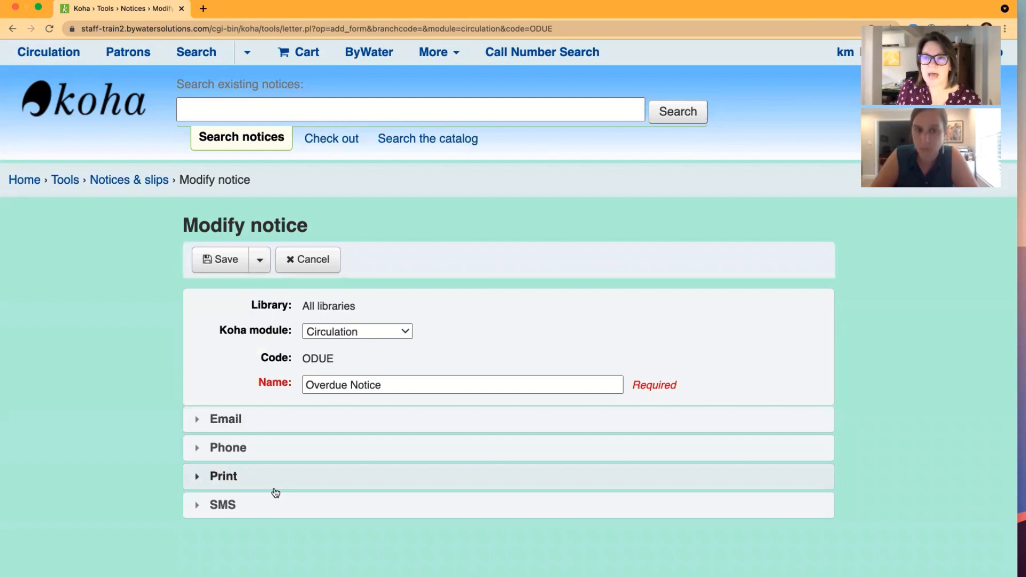
{"action": "mouse_move", "coordinate": [262, 432]}
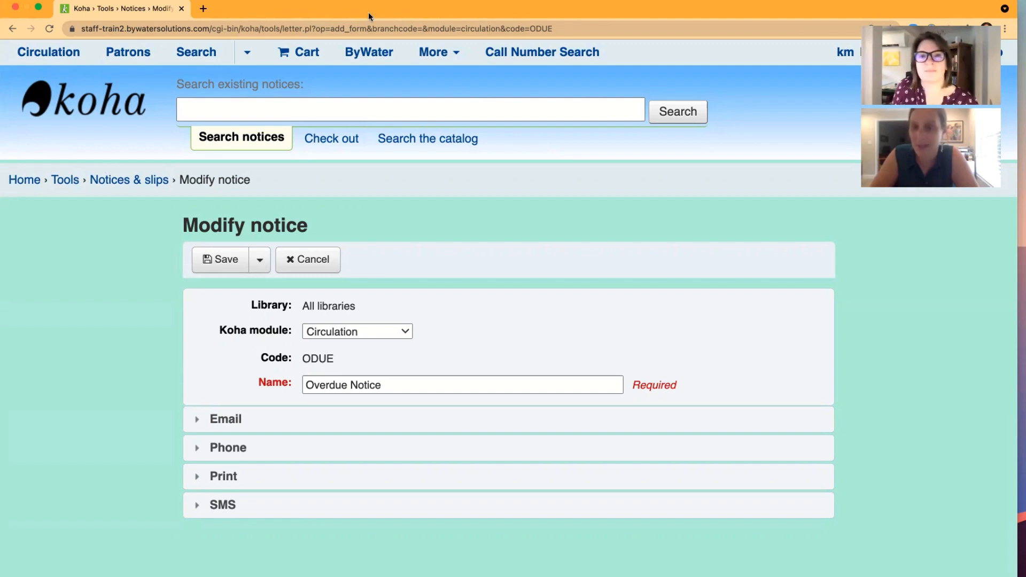
{"action": "mouse_move", "coordinate": [733, 8]}
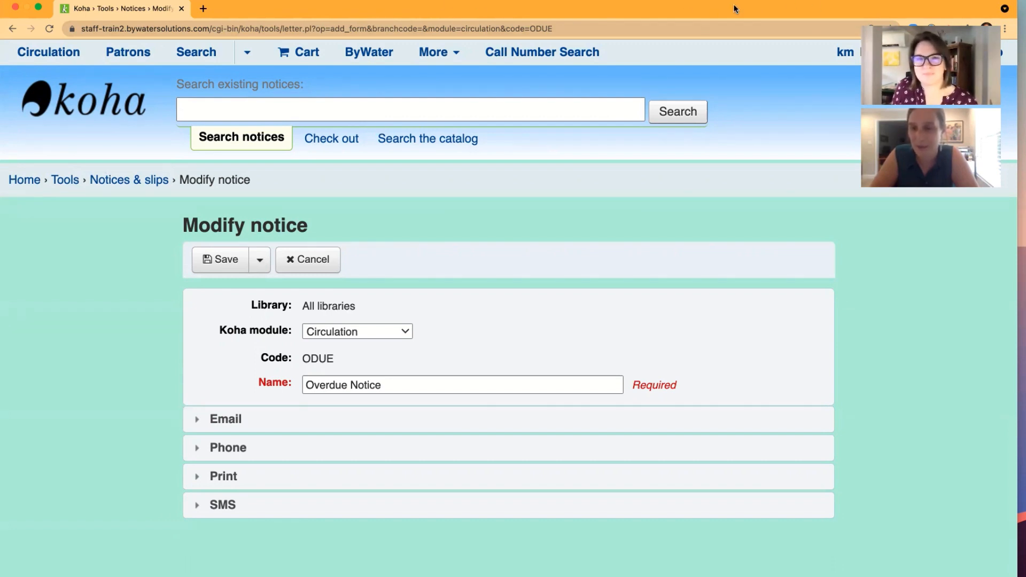